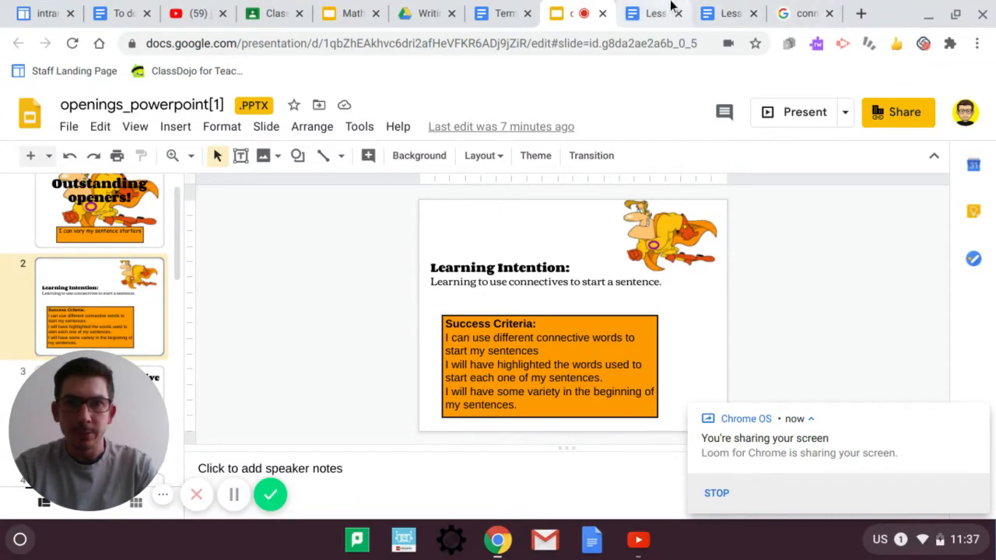
Switch from the slides to the Lesson 1 Connectives Group 1 worksheet document.
{"action": "left_click", "coordinate": [638, 12]}
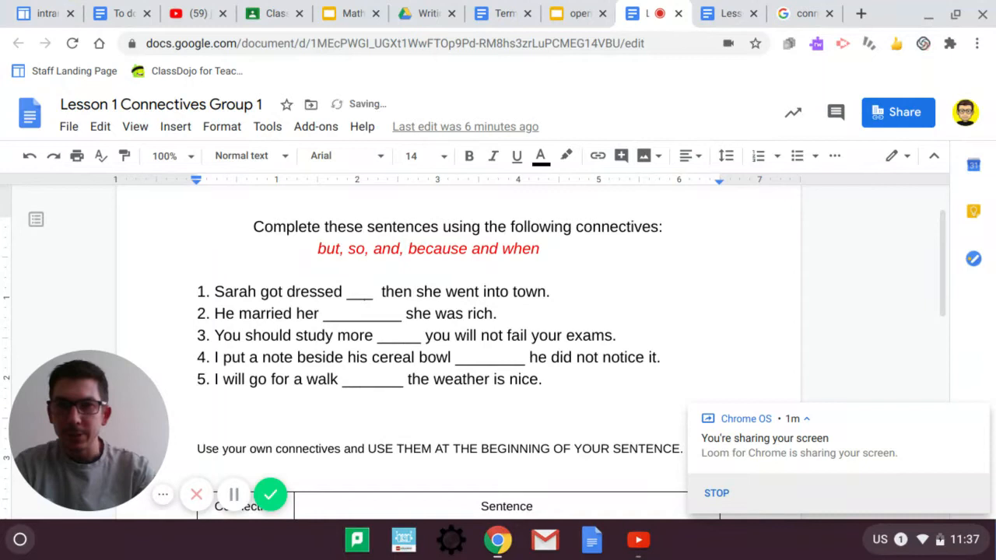
Fill the first blank of sentence 1 with 'and' and colour that word red.
{"action": "type", "text": "a"}
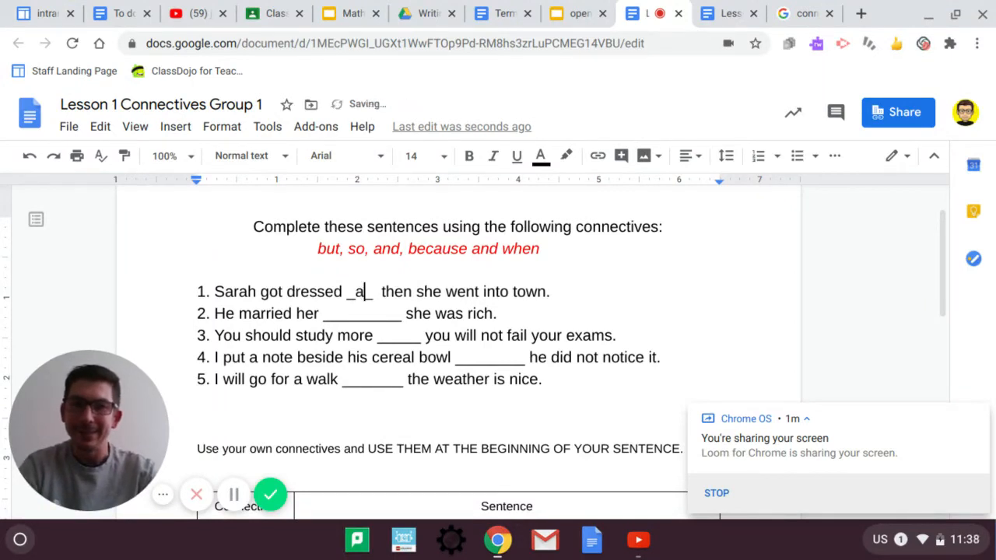
{"action": "type", "text": "nd"}
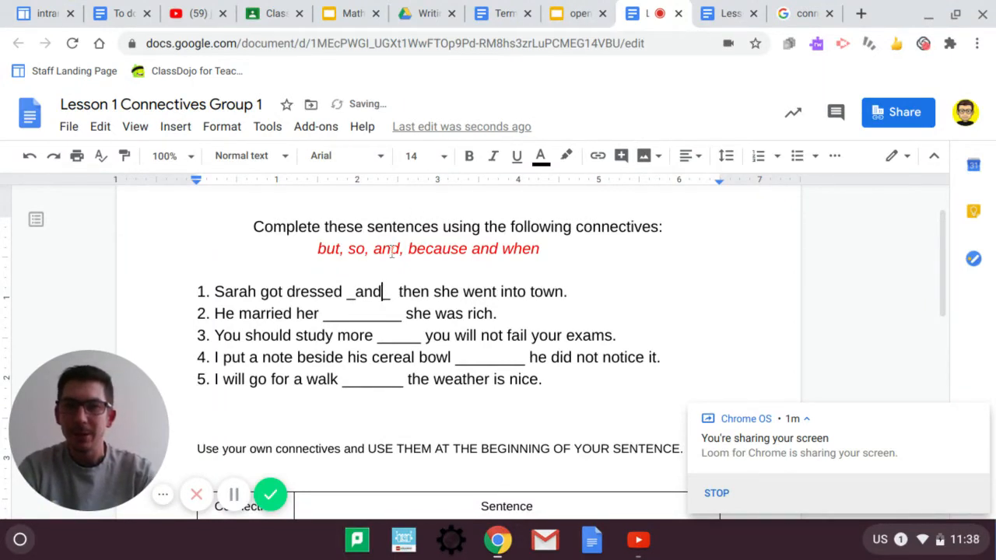
{"action": "double_click", "coordinate": [367, 290]}
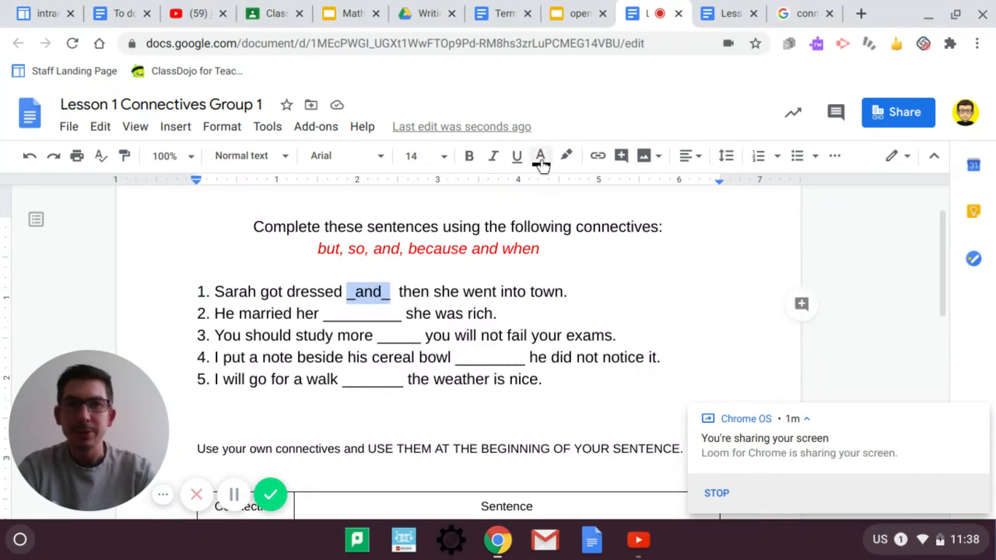
{"action": "left_click", "coordinate": [539, 156]}
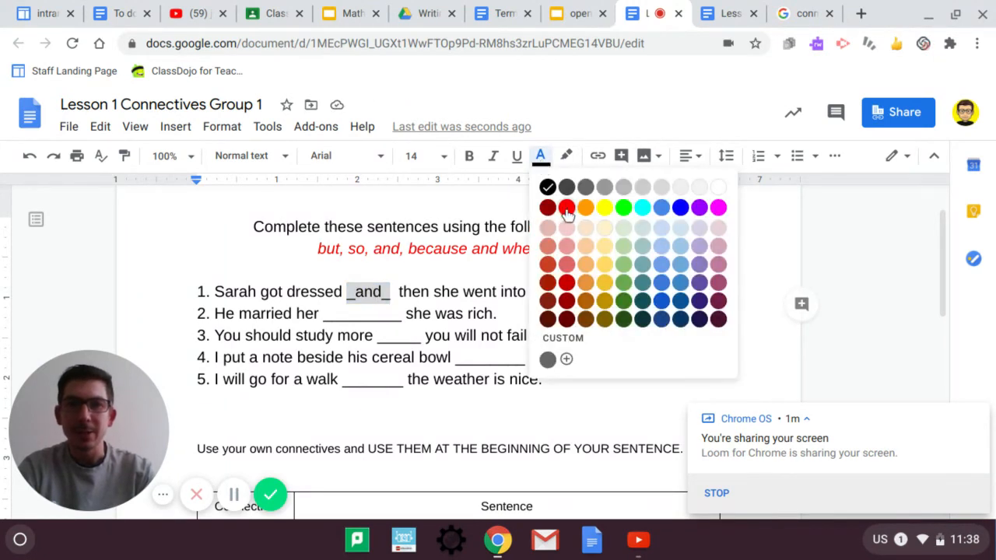
{"action": "left_click", "coordinate": [547, 207]}
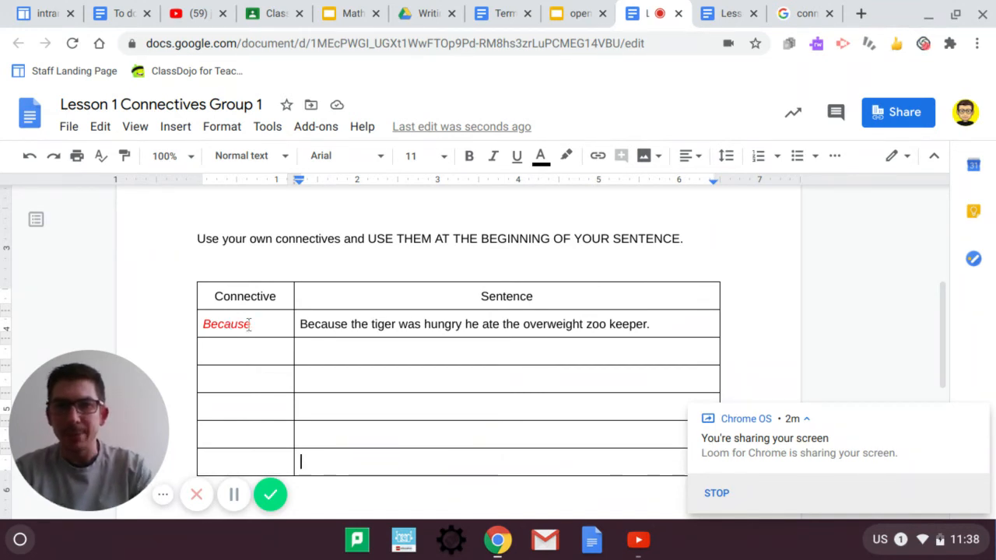
{"action": "double_click", "coordinate": [324, 323]}
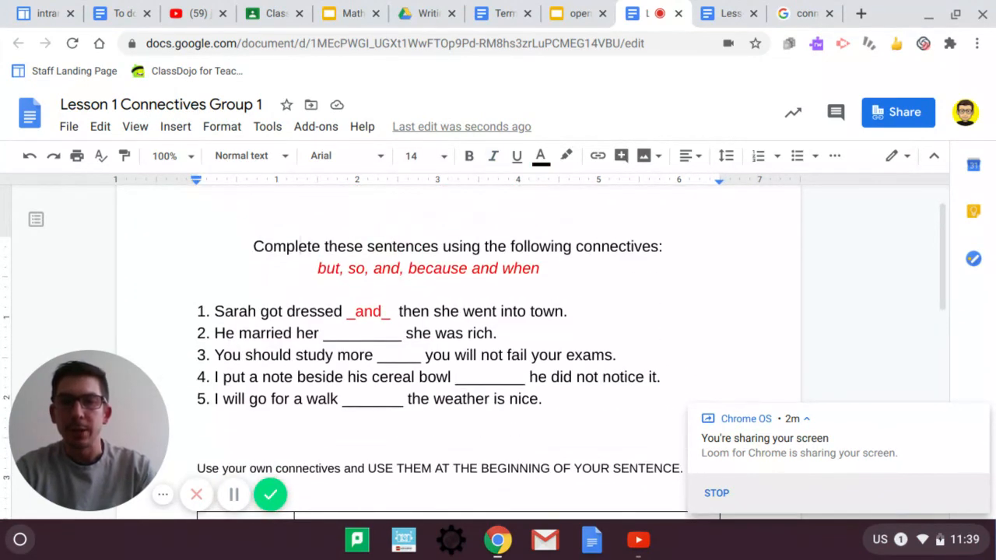
Enter 'So' and 'And' in red italics in the two Connective cells beneath Because.
{"action": "left_click", "coordinate": [196, 436]}
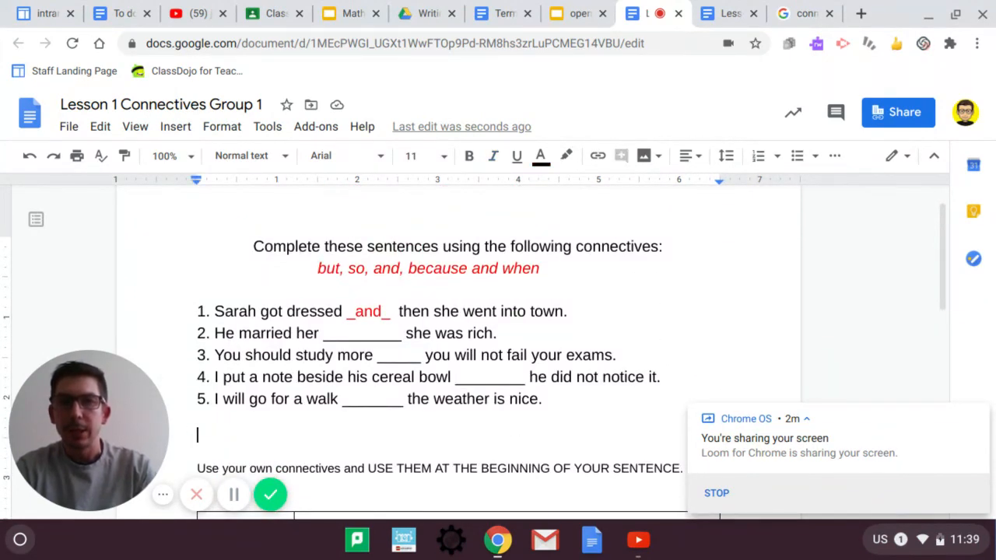
{"action": "scroll", "scroll_direction": "down", "scroll_amount": 3}
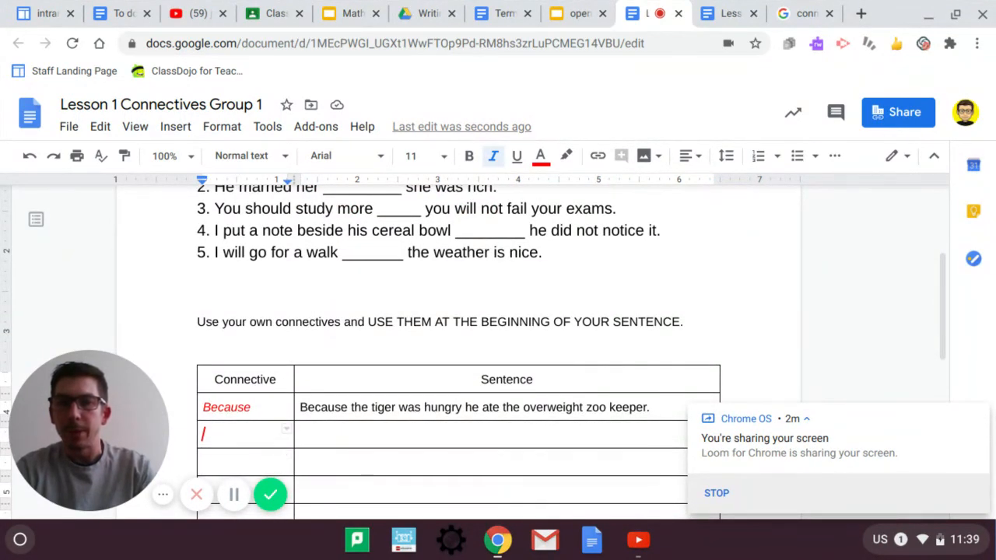
{"action": "type", "text": "S"}
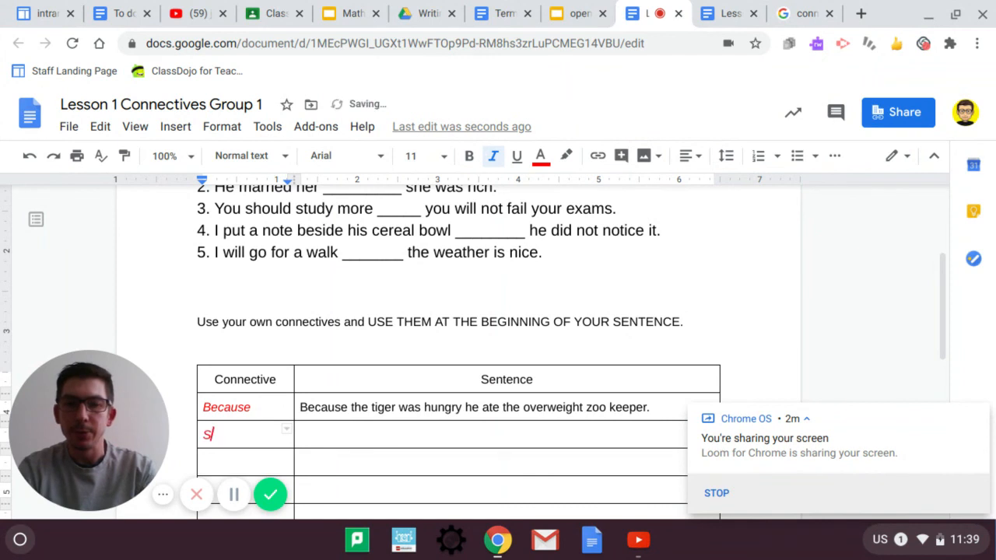
{"action": "type", "text": "o"}
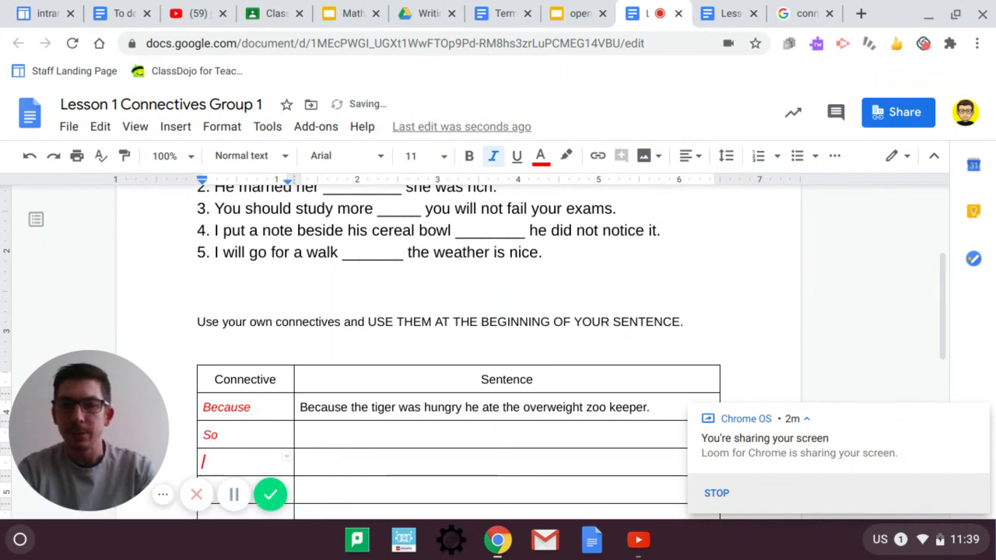
{"action": "type", "text": "And"}
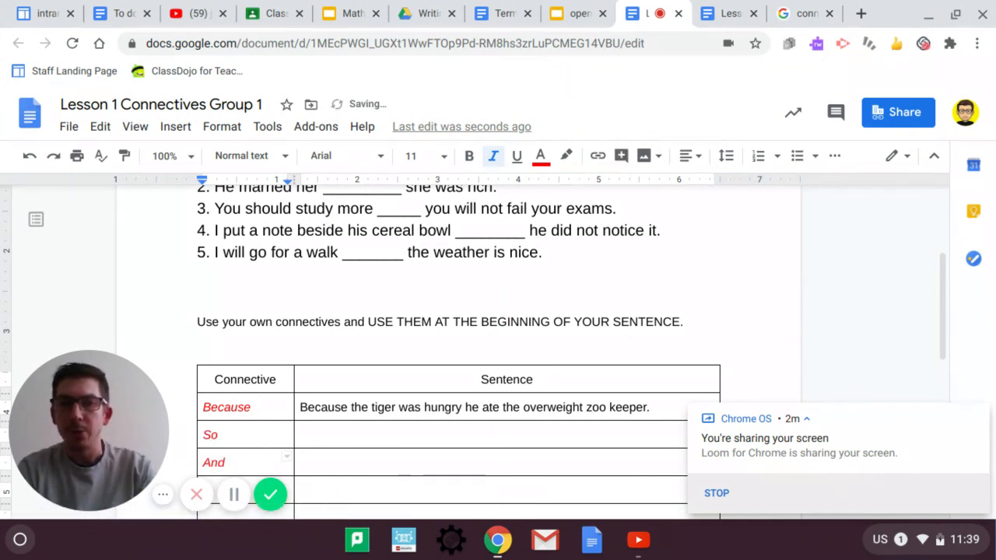